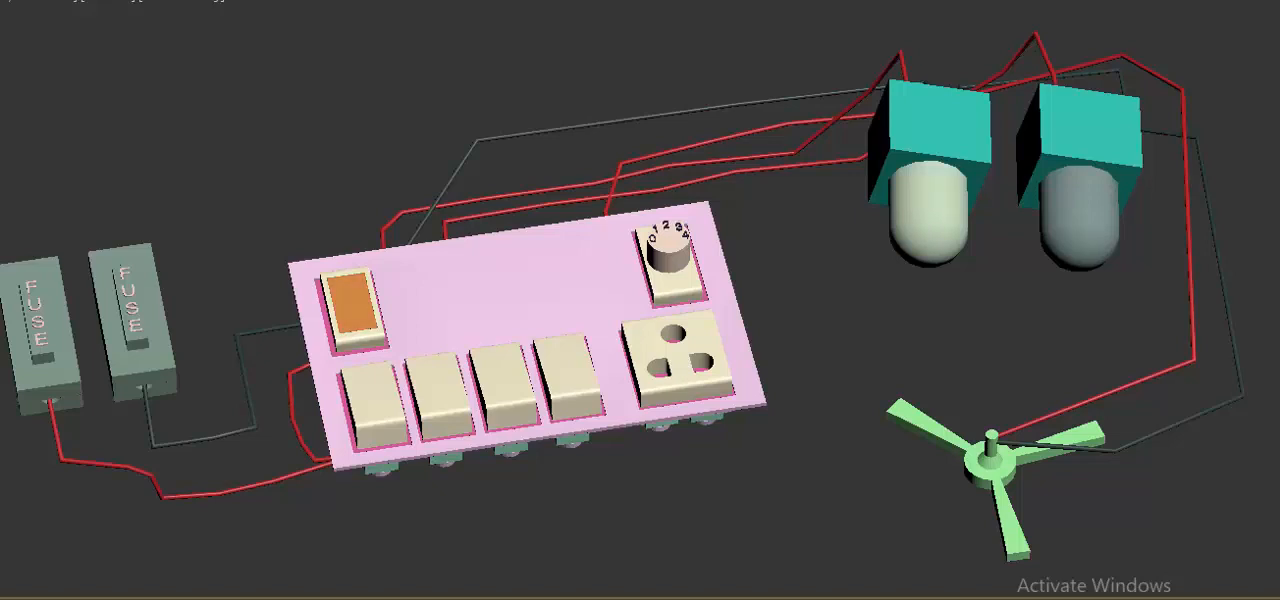
Play the animation so the switchboard's power indicator glows and the left bulb lights yellow.
{"action": "left_click", "coordinate": [352, 300]}
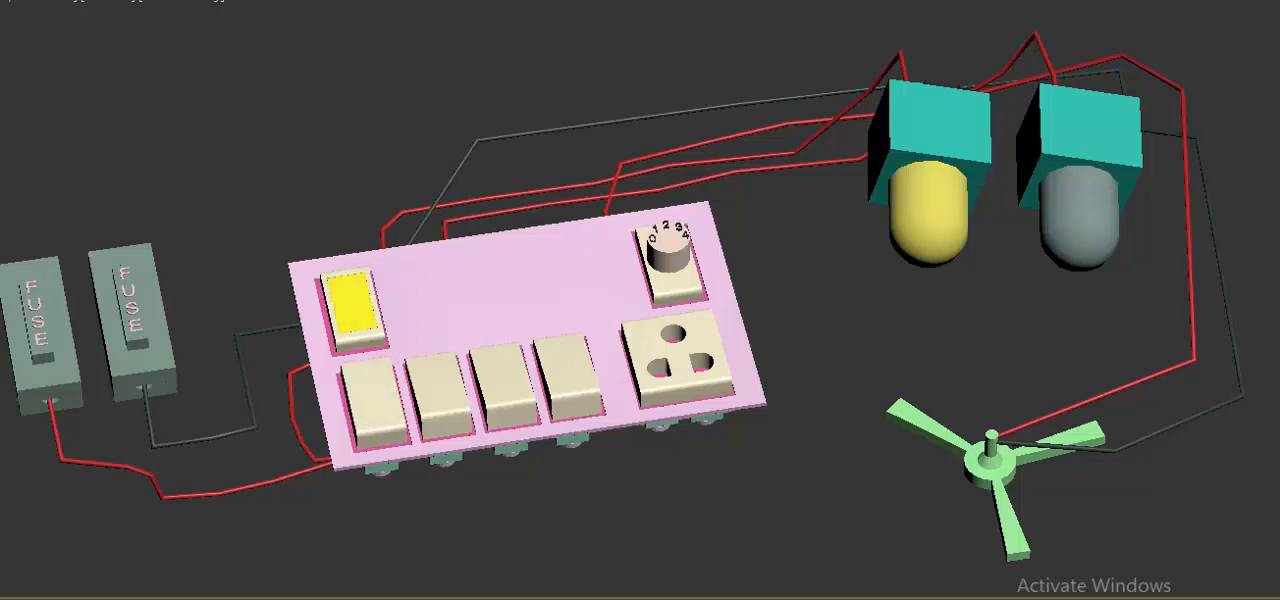